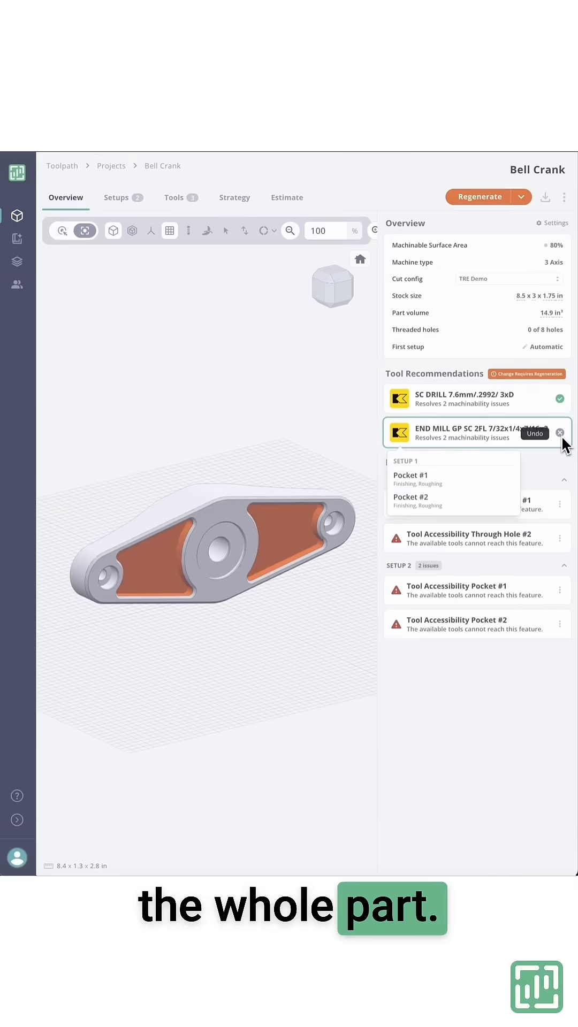
Add the recommended Kennametal END MILL GP SC 2FL covering Pocket #1 and Pocket #2
click(479, 197)
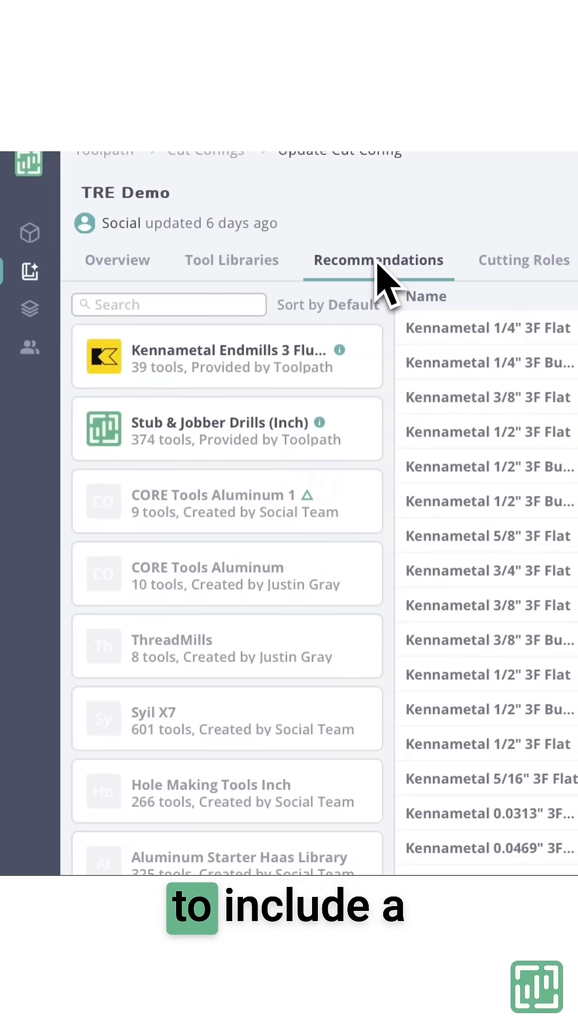
Scroll the TRE Demo recommendations list through the Kennametal, Harvey and Haas vendor libraries
scroll(down, 3)
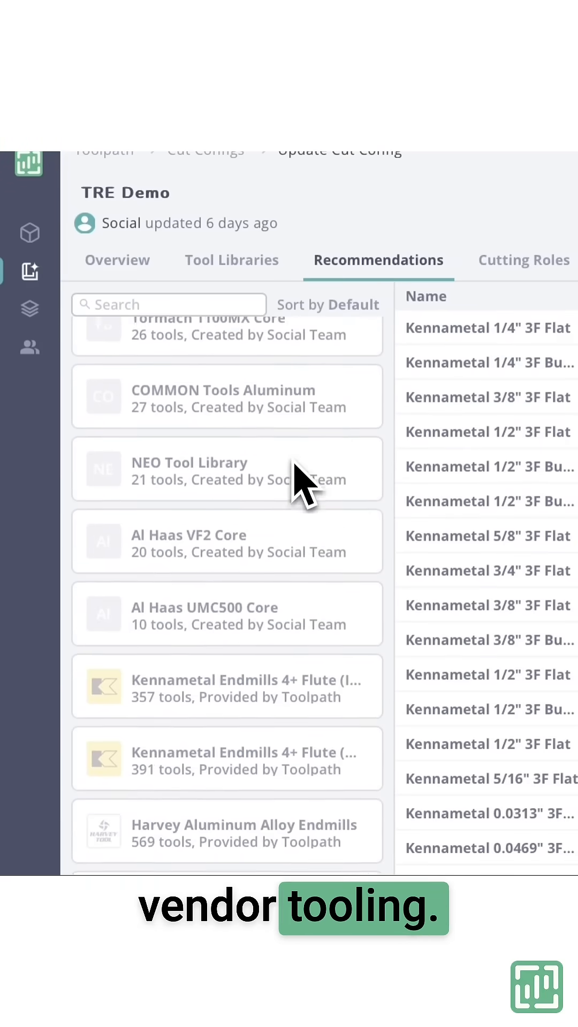
scroll(down, 3)
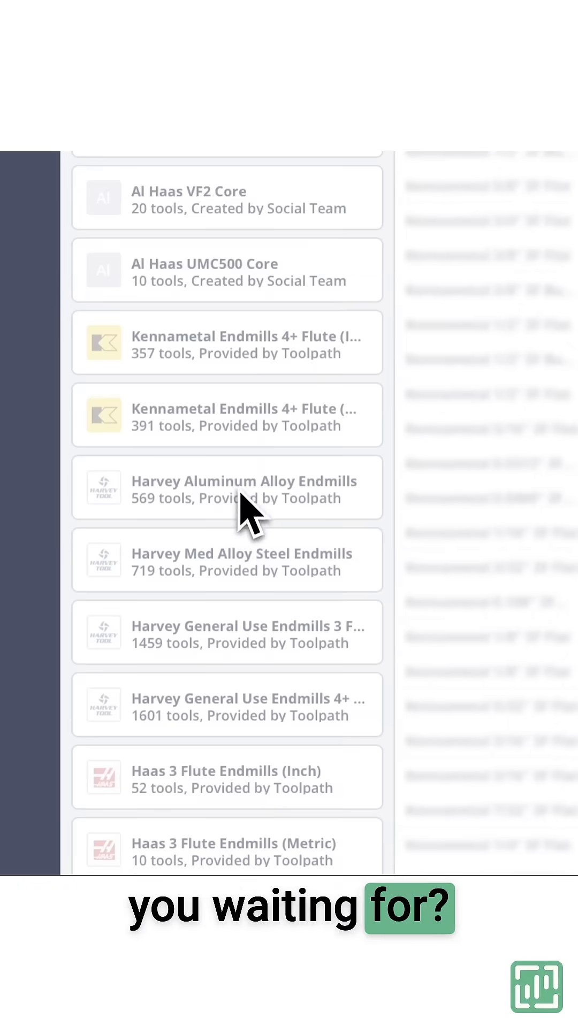
scroll(up, 3)
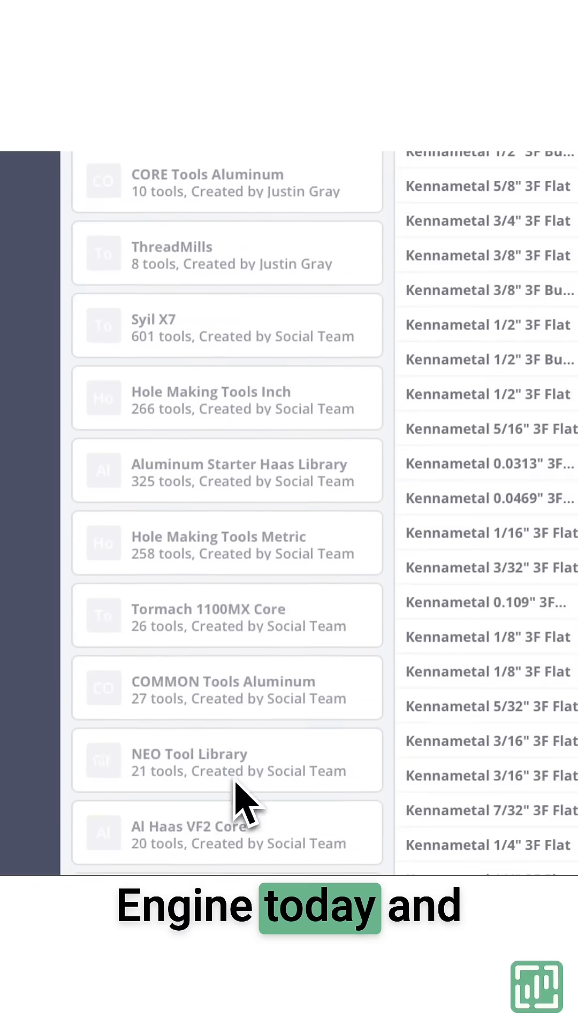